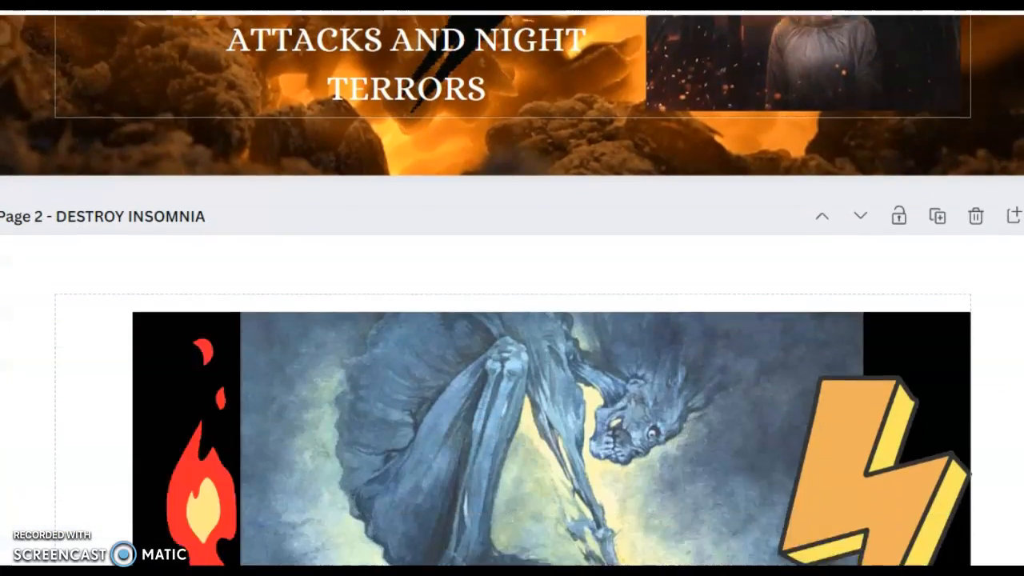
scroll("down", 3)
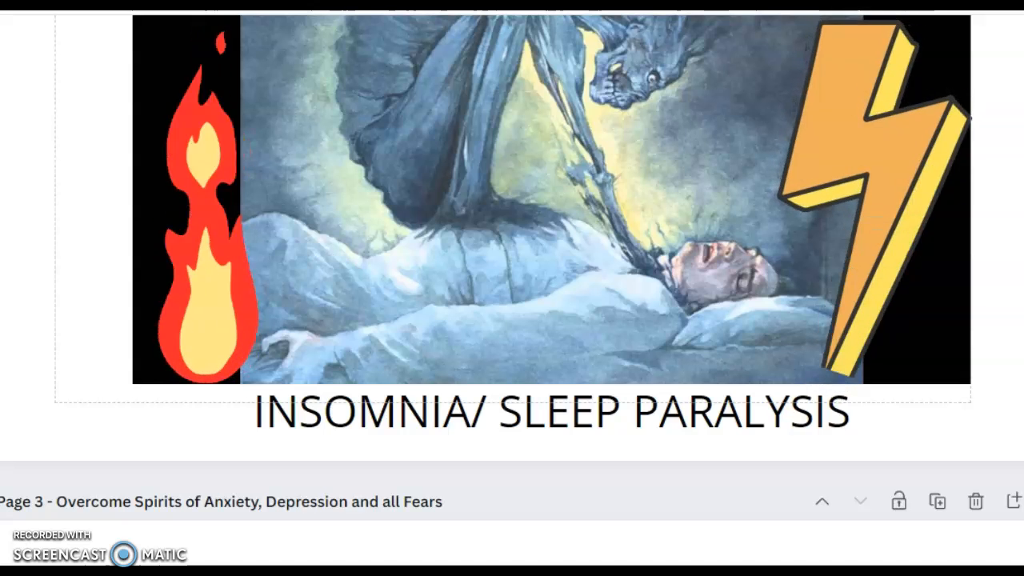
scroll("down", 3)
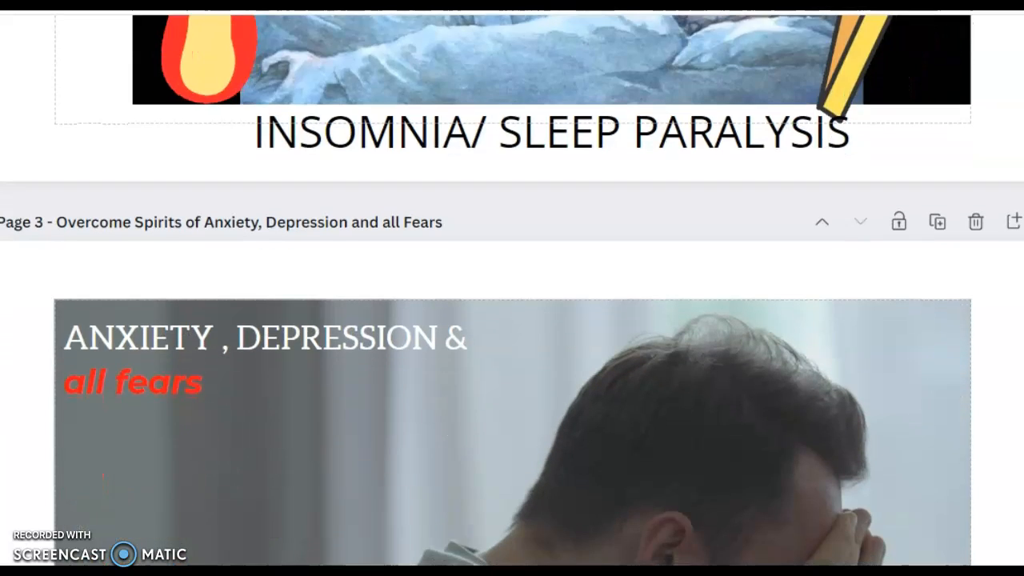
scroll("down", 3)
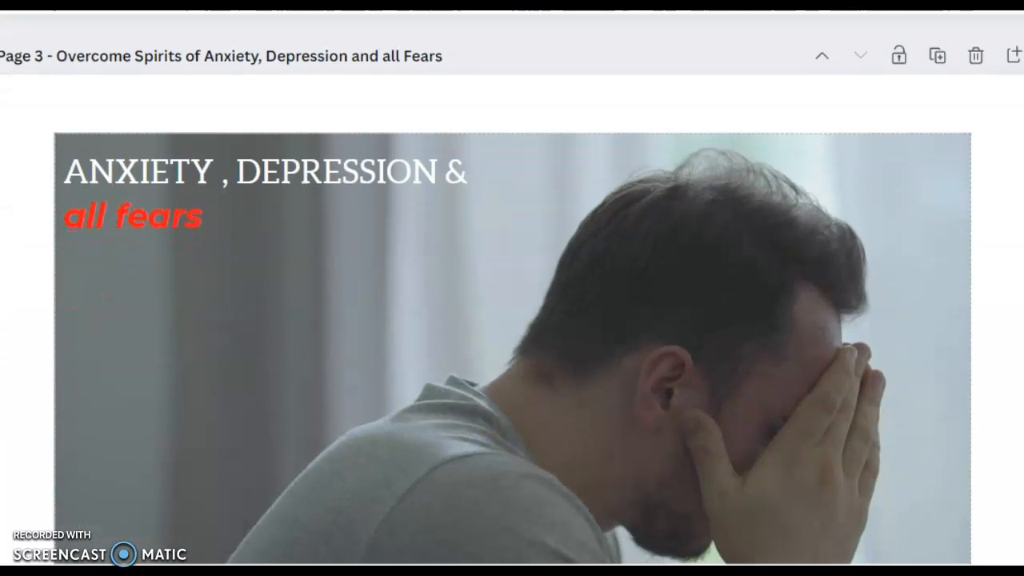